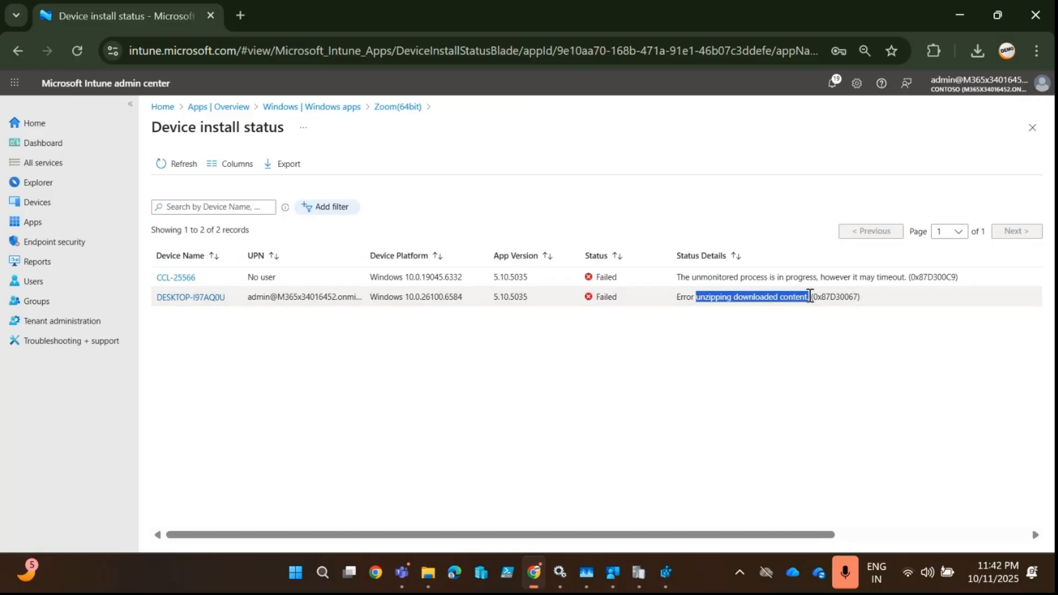
mouse_move(807, 324)
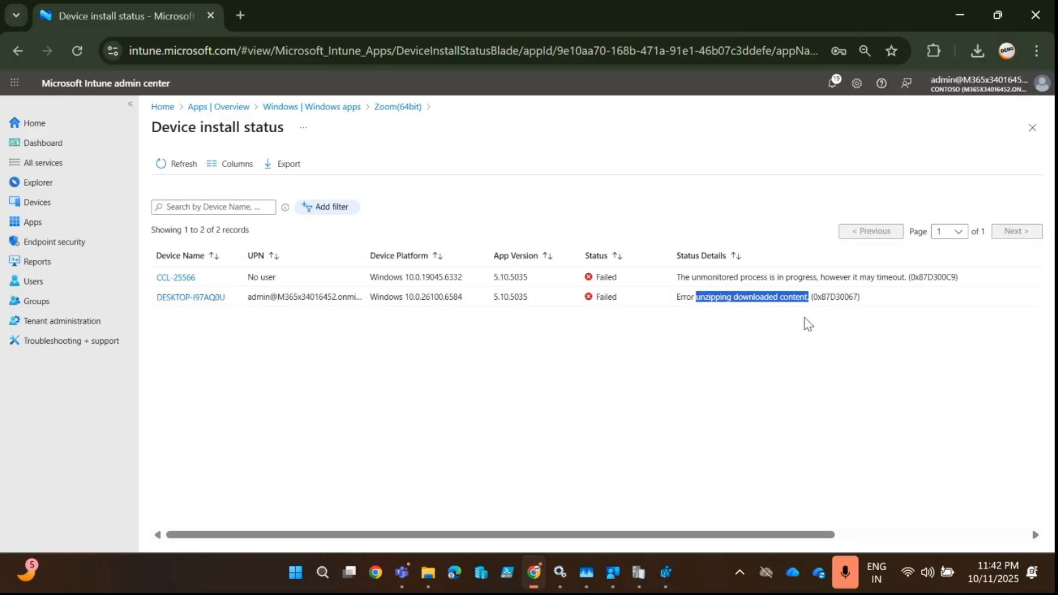
mouse_move(682, 499)
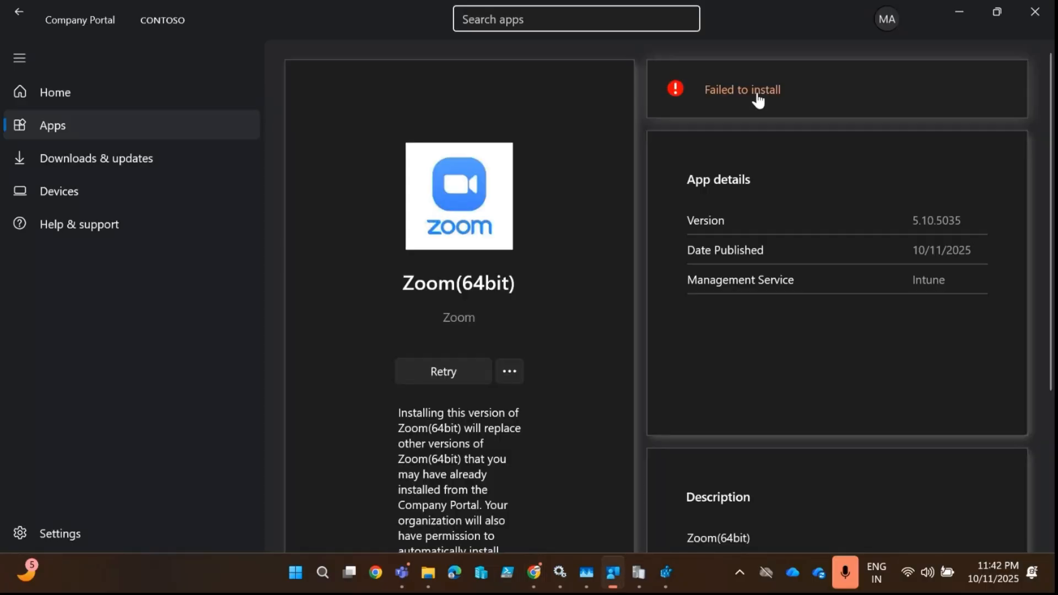
mouse_move(729, 134)
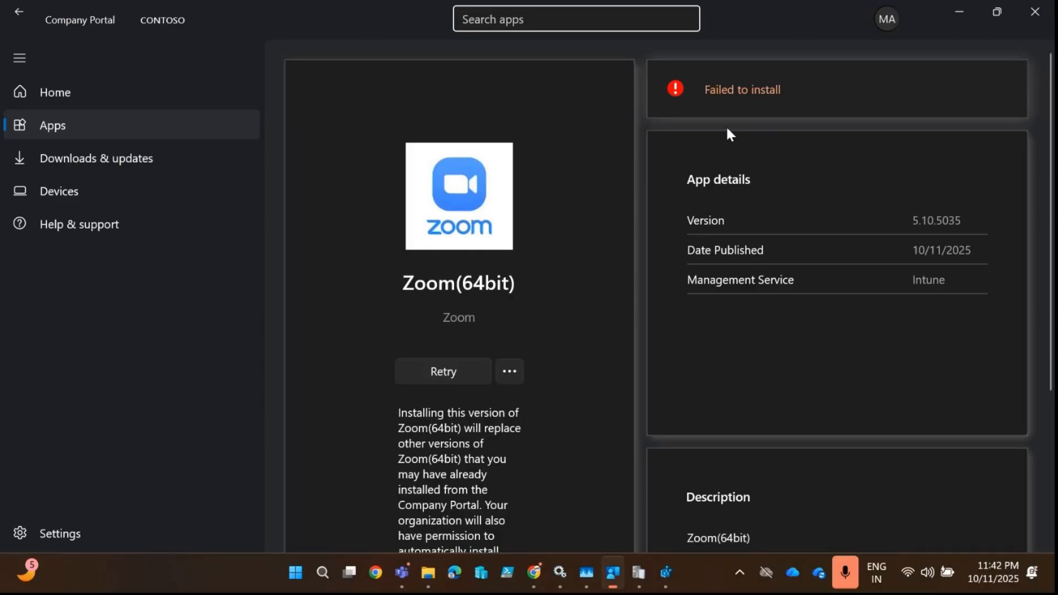
mouse_move(744, 391)
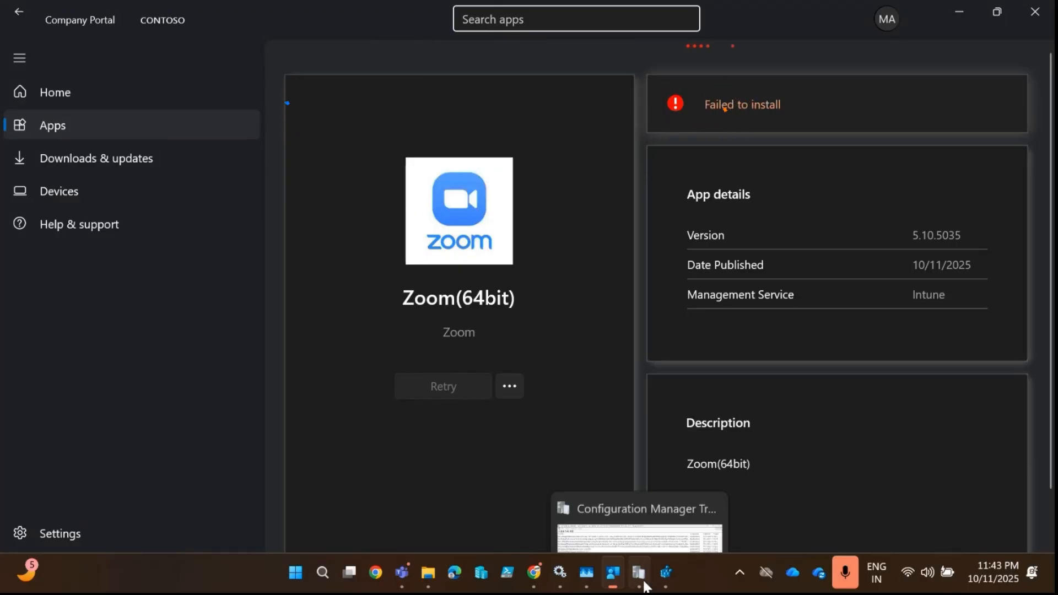
Scroll AppWorkload.log in CMTrace to the IOException saying the IMECache Zoom folder is in use.
click(637, 526)
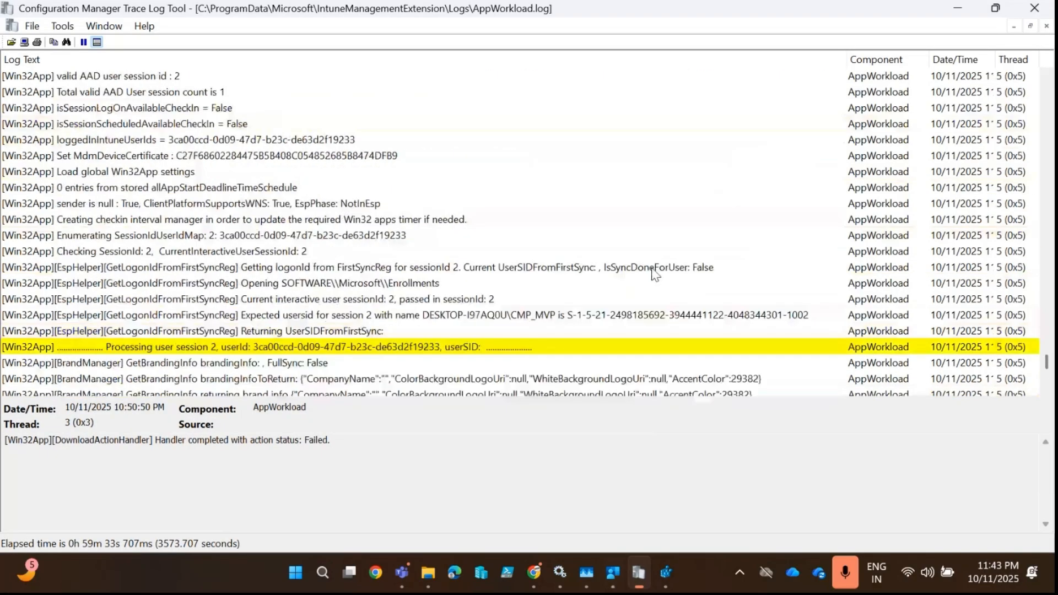
scroll(down, 3)
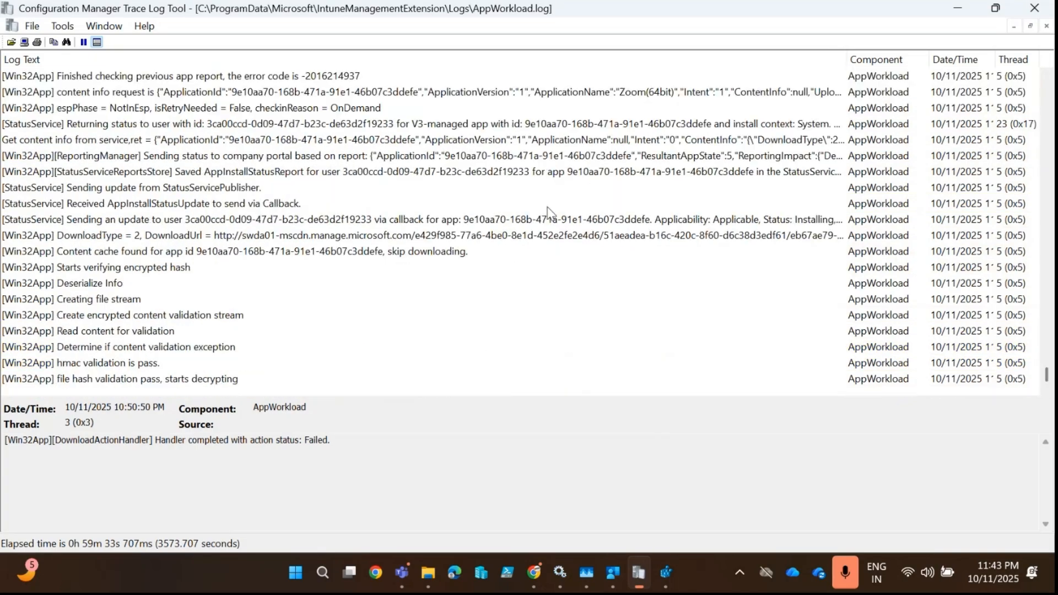
scroll(down, 3)
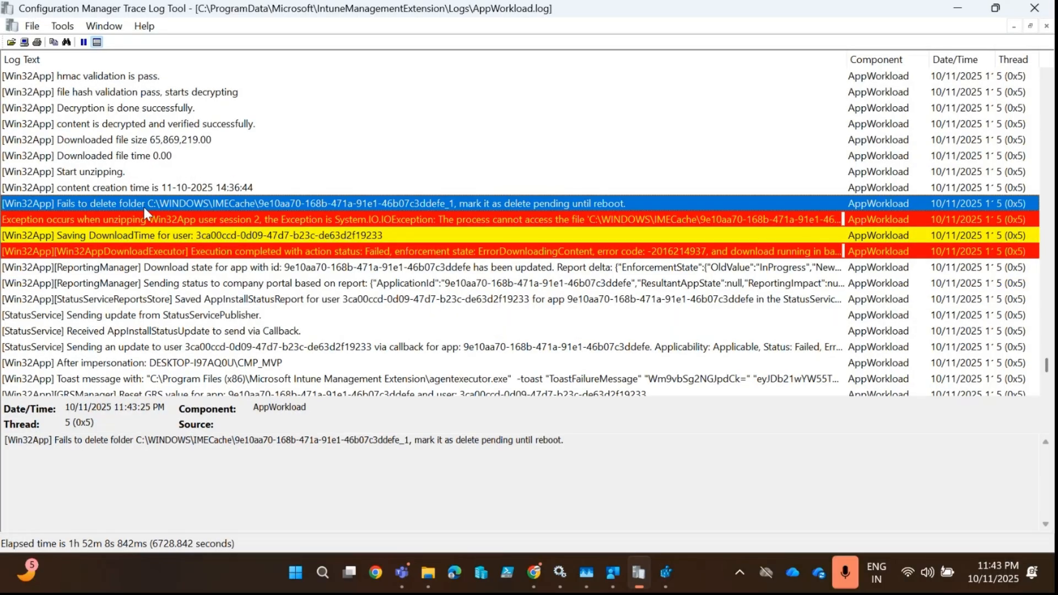
mouse_move(318, 213)
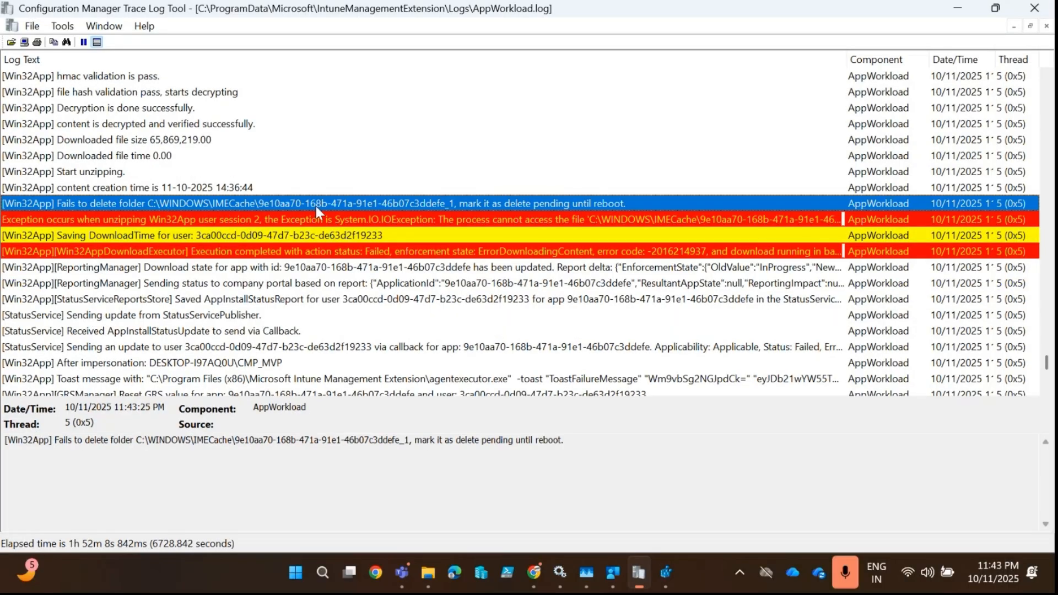
mouse_move(505, 214)
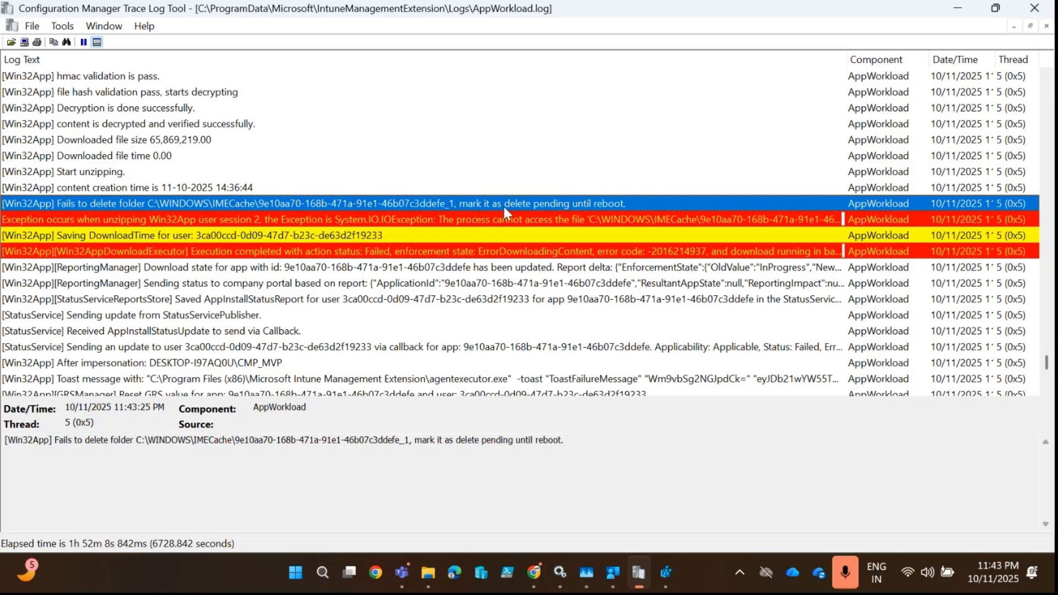
mouse_move(614, 207)
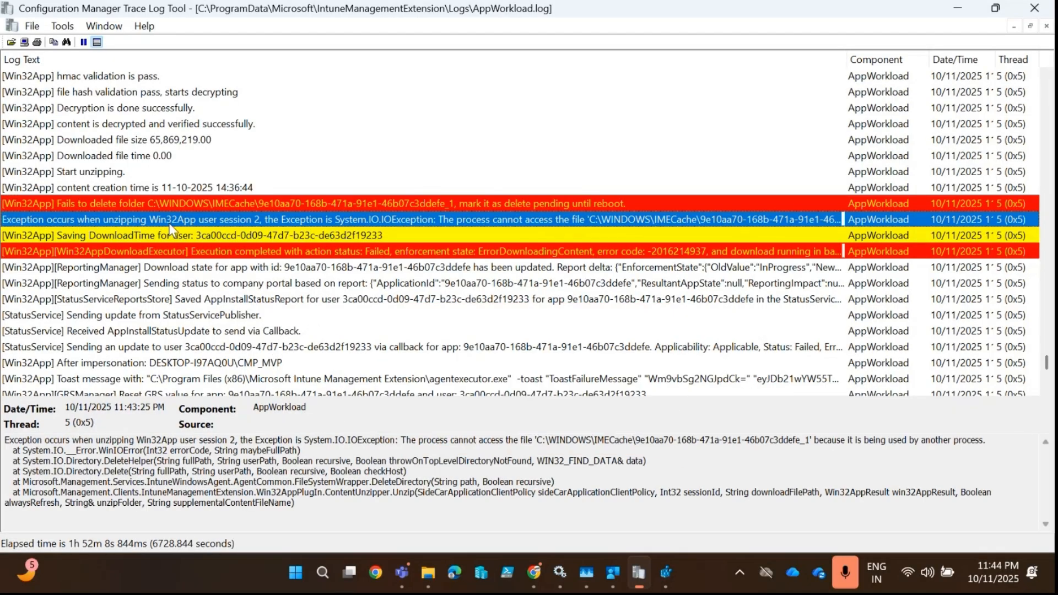
mouse_move(337, 292)
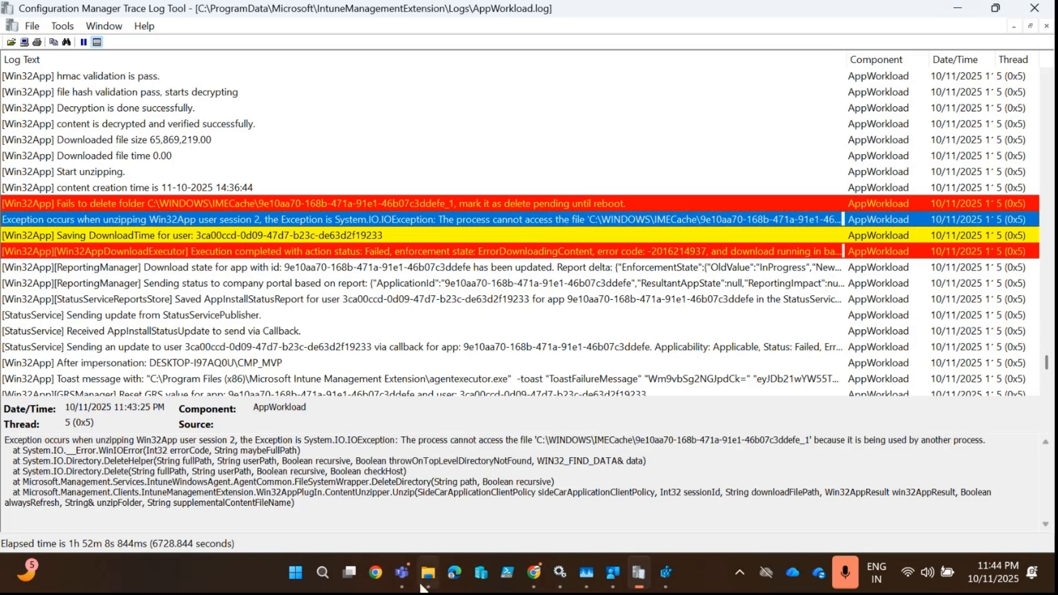
Attempt to delete the 9e10aa70-168b-471a-91e1-46b07c3ddefe_1 IMECache folder, then dismiss the Folder In Use warning.
right_click(369, 143)
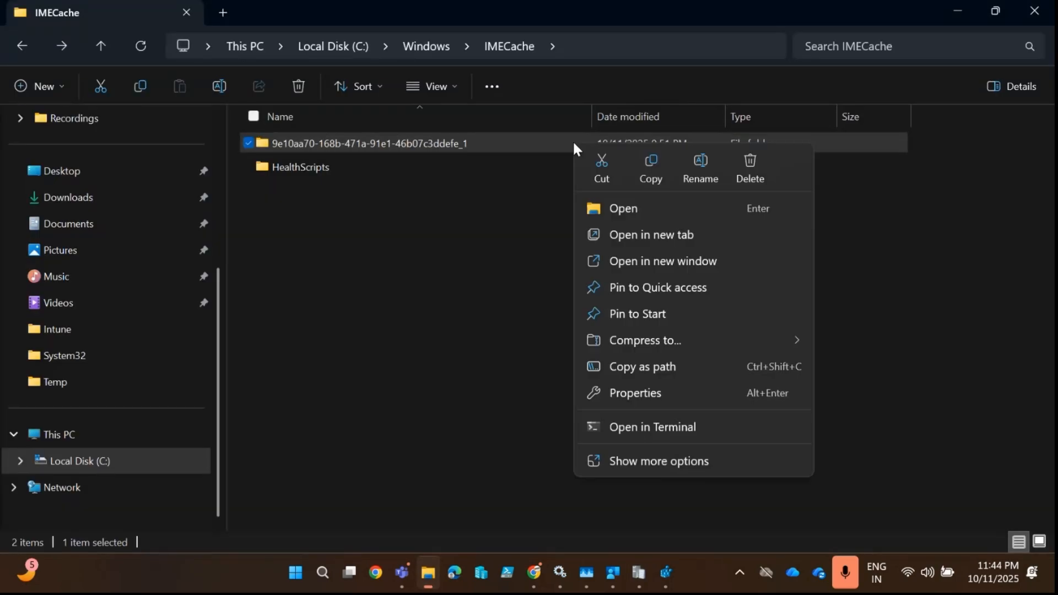
click(749, 169)
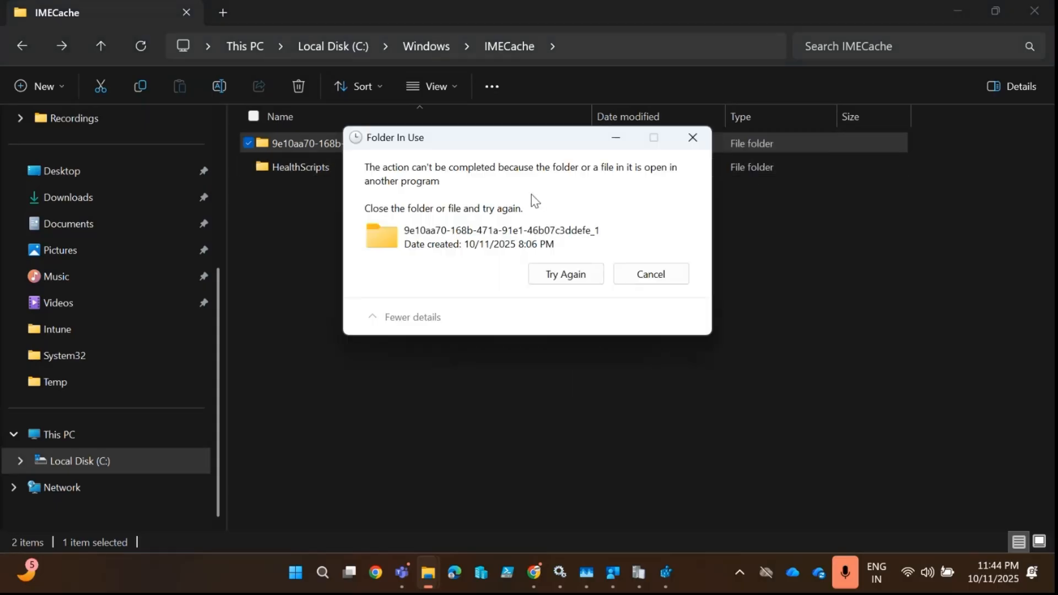
mouse_move(493, 177)
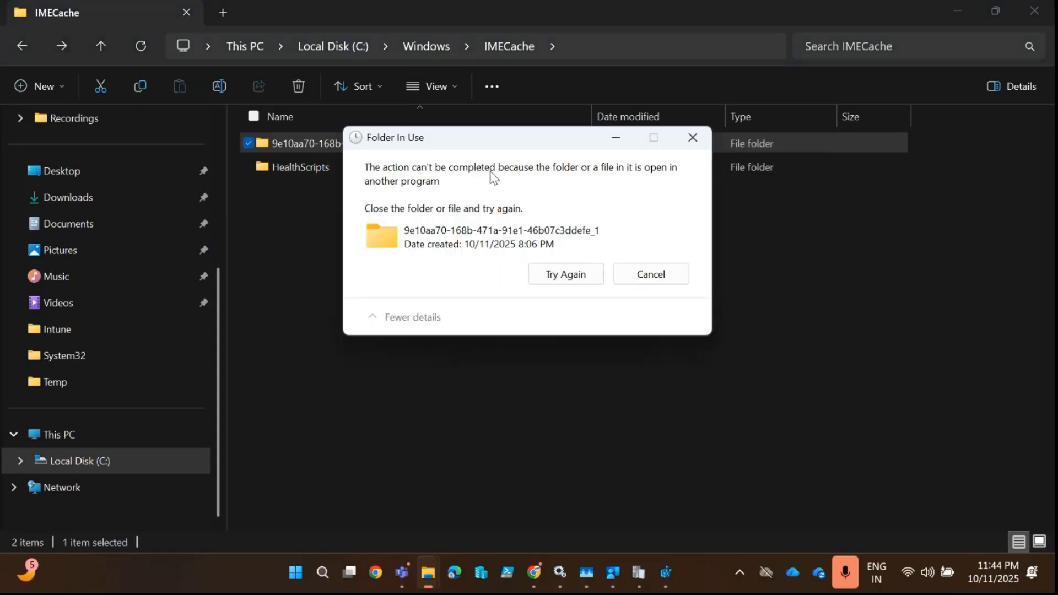
mouse_move(601, 178)
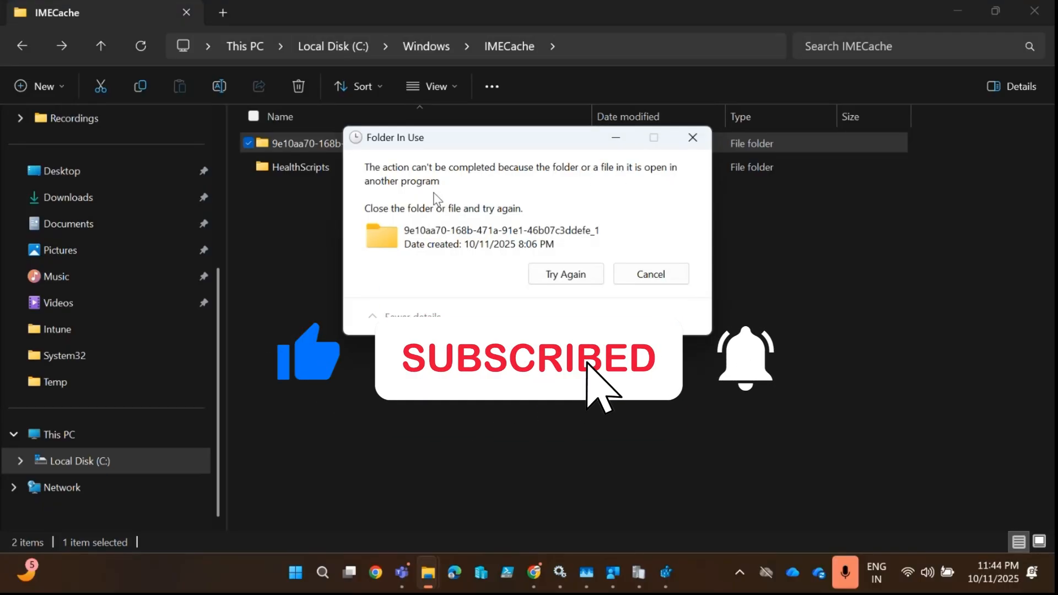
mouse_move(693, 138)
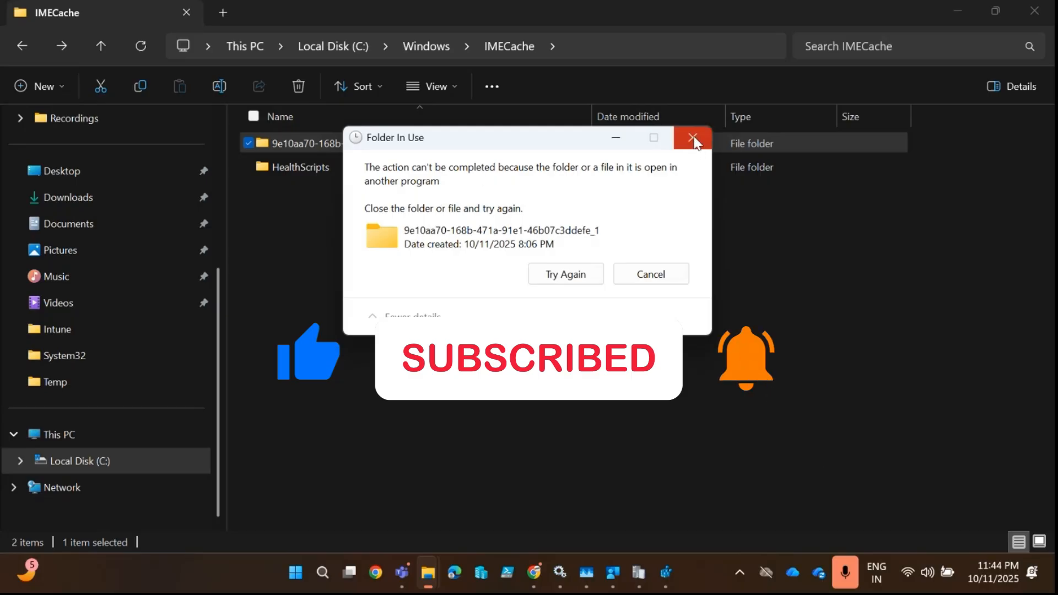
click(693, 138)
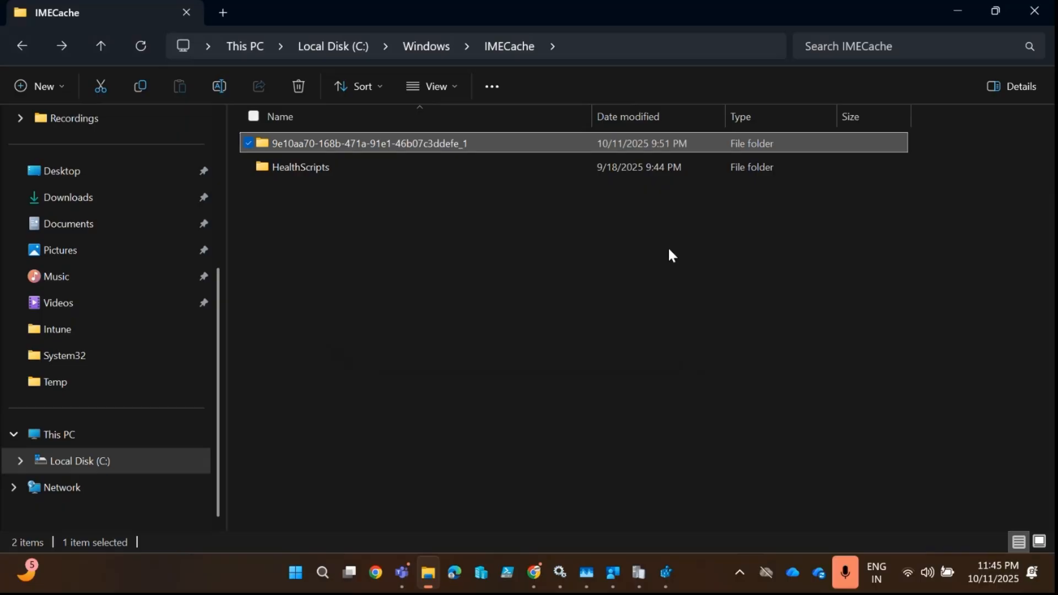
mouse_move(400, 155)
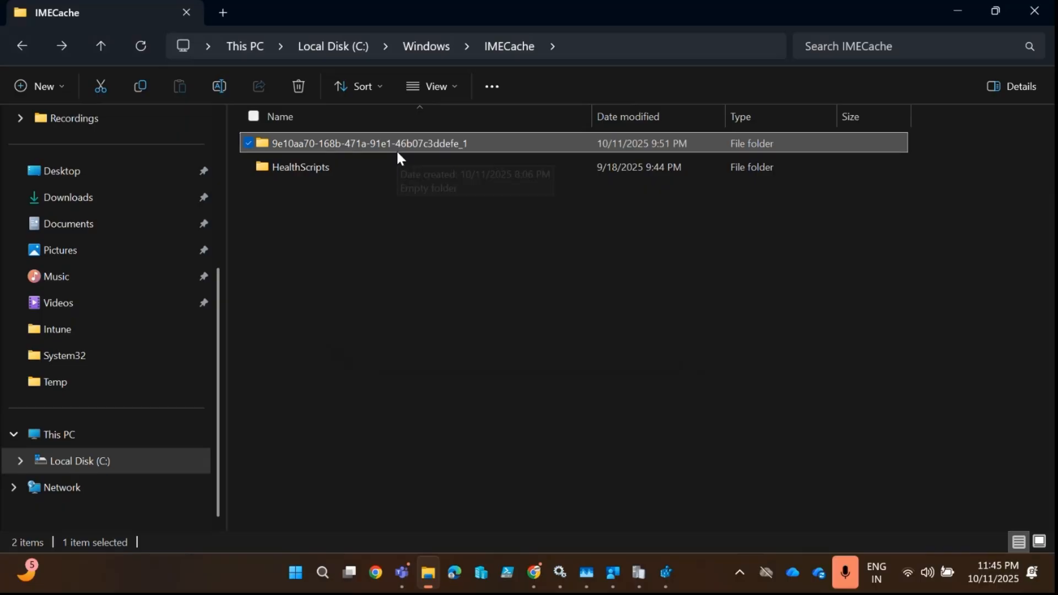
mouse_move(398, 158)
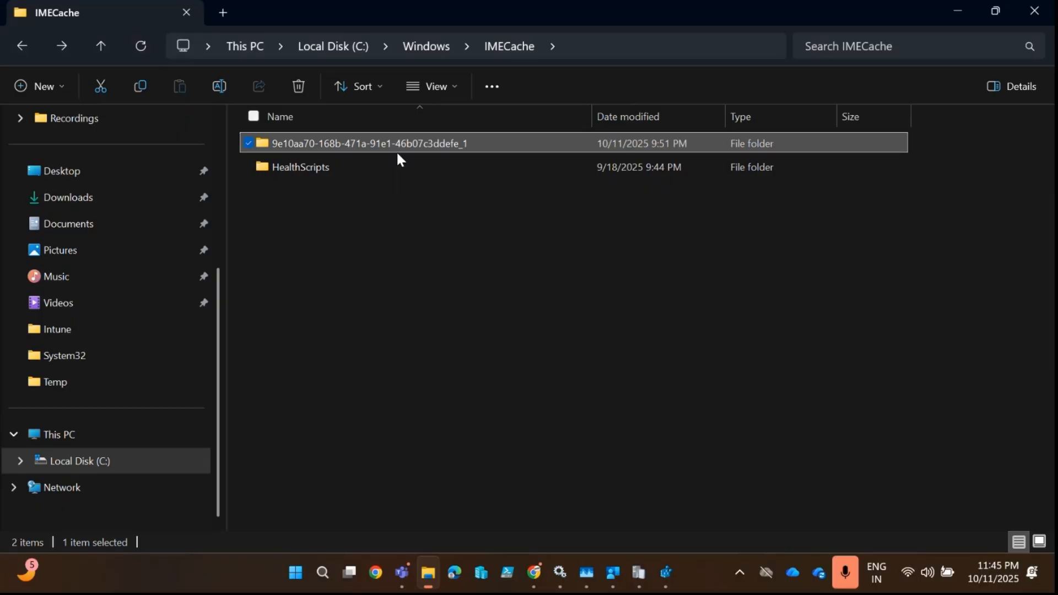
mouse_move(558, 578)
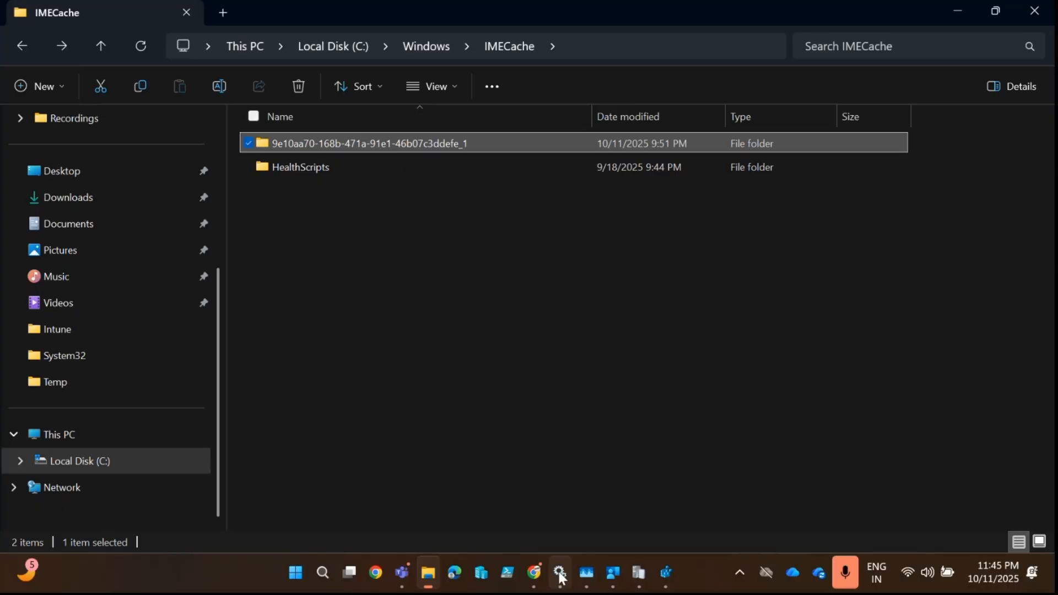
click(535, 573)
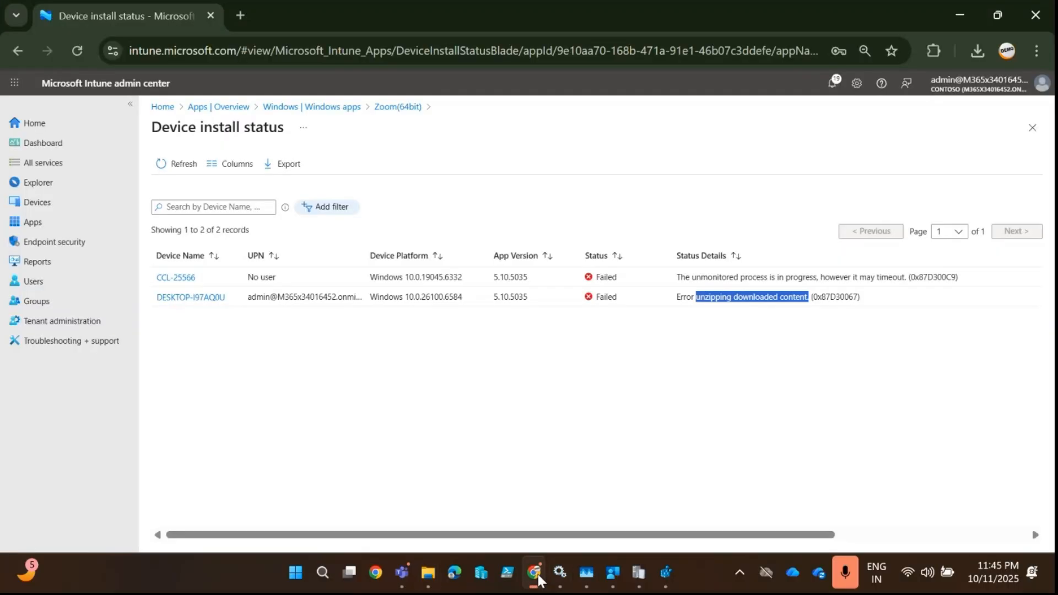
mouse_move(421, 119)
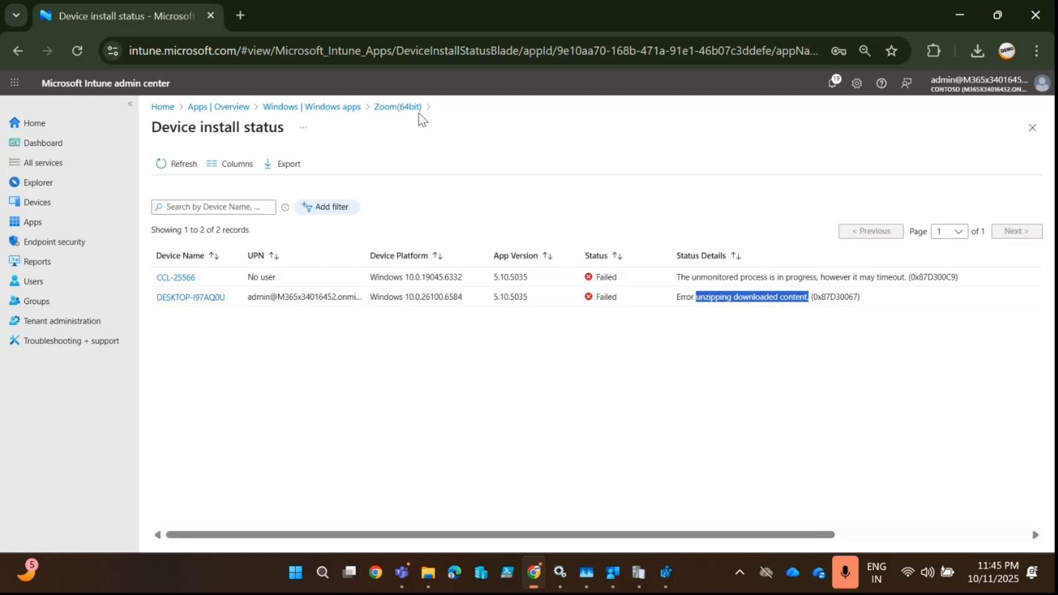
Check the Zoom(64bit) Properties install command, selecting ZoomInstallerFull.msi to confirm it uses msiexec.
click(397, 106)
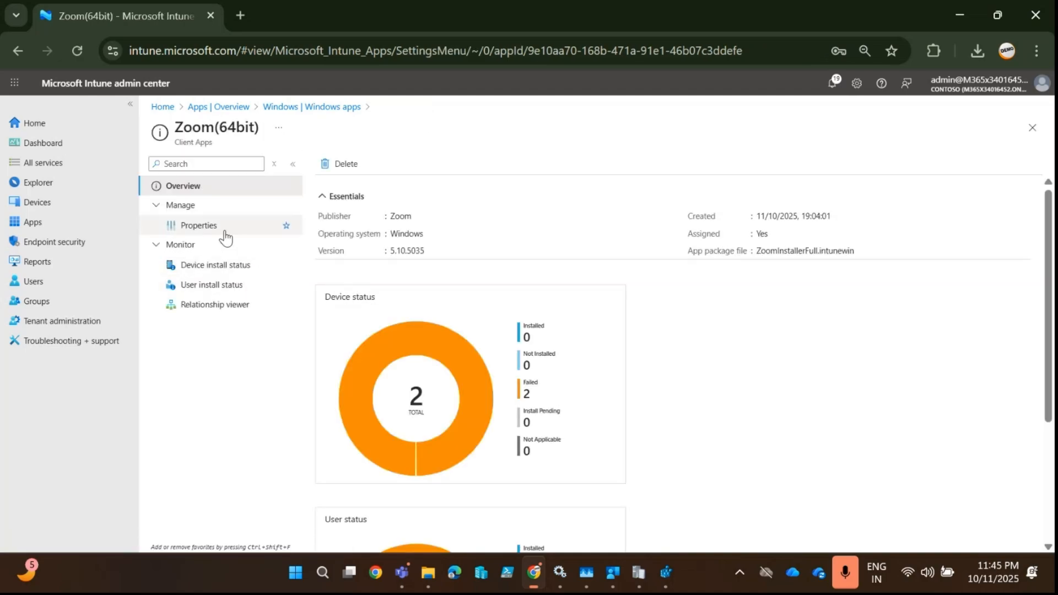
click(198, 225)
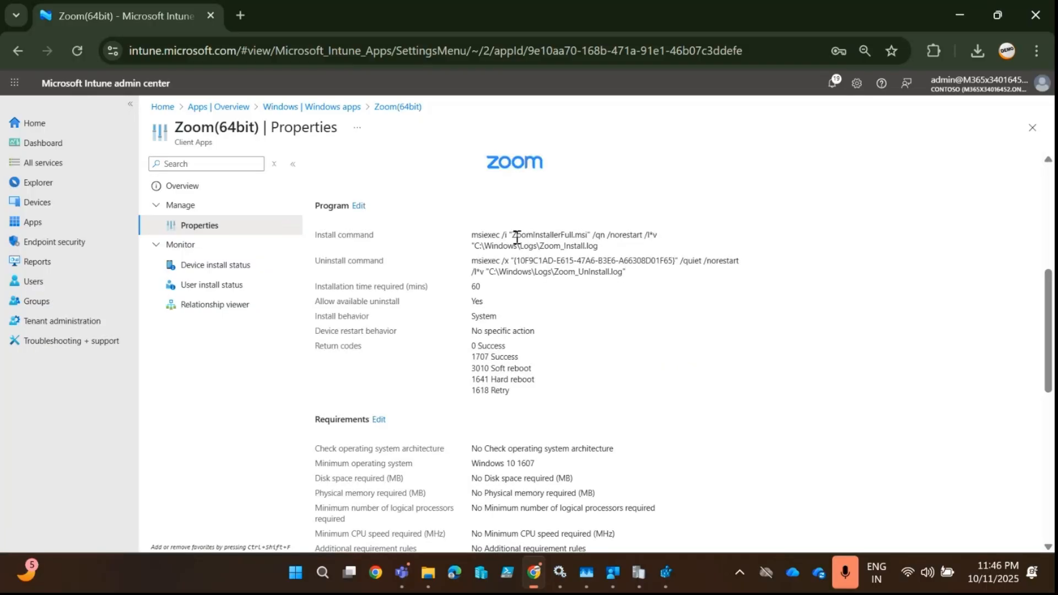
double_click(551, 235)
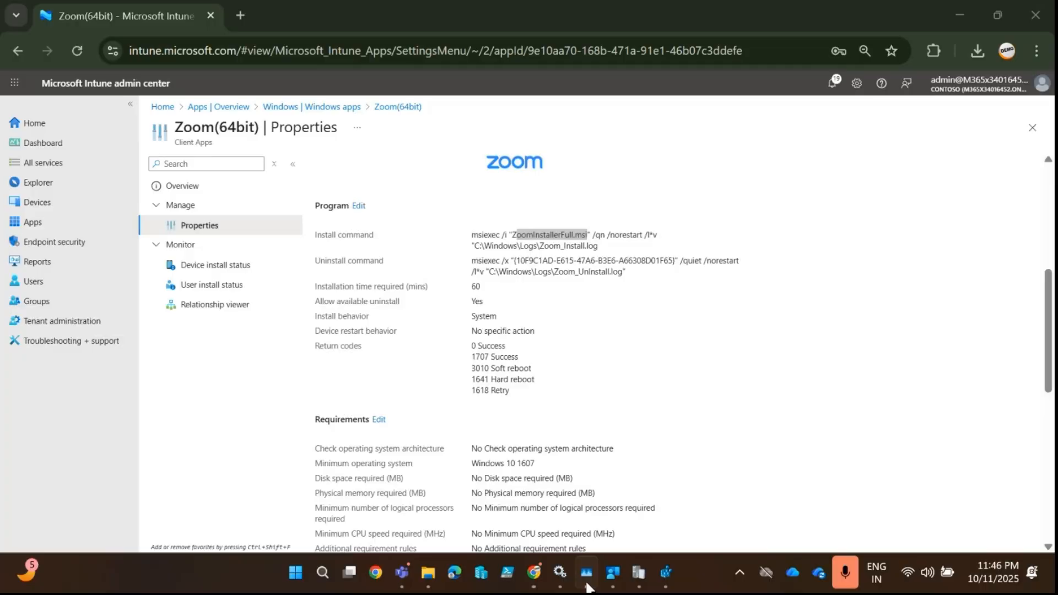
click(586, 573)
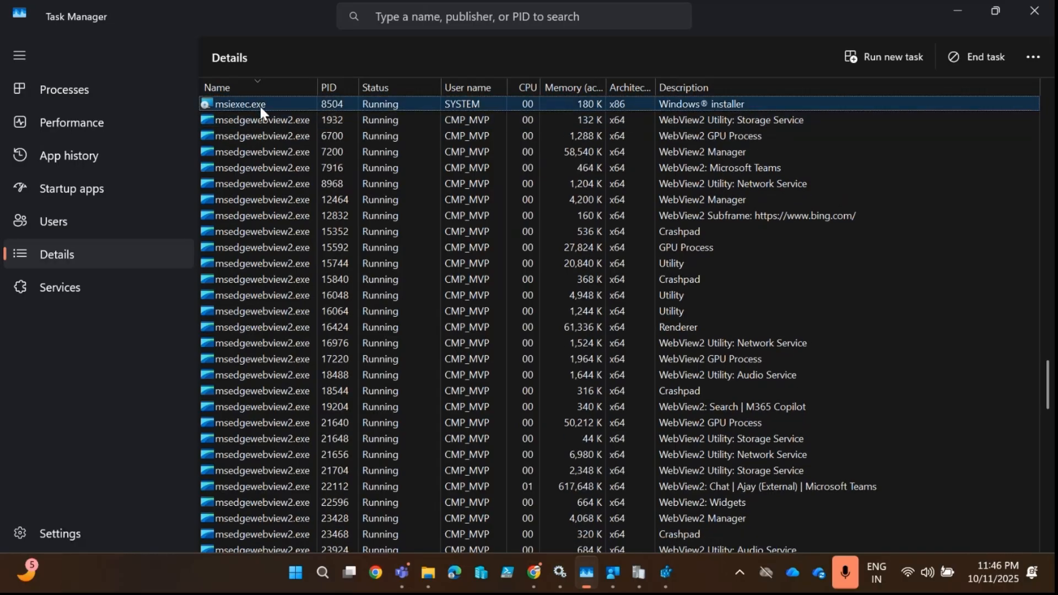
Right-click msiexec.exe (PID 8504) in Task Manager's Details tab, then bring up Windows Search.
right_click(237, 104)
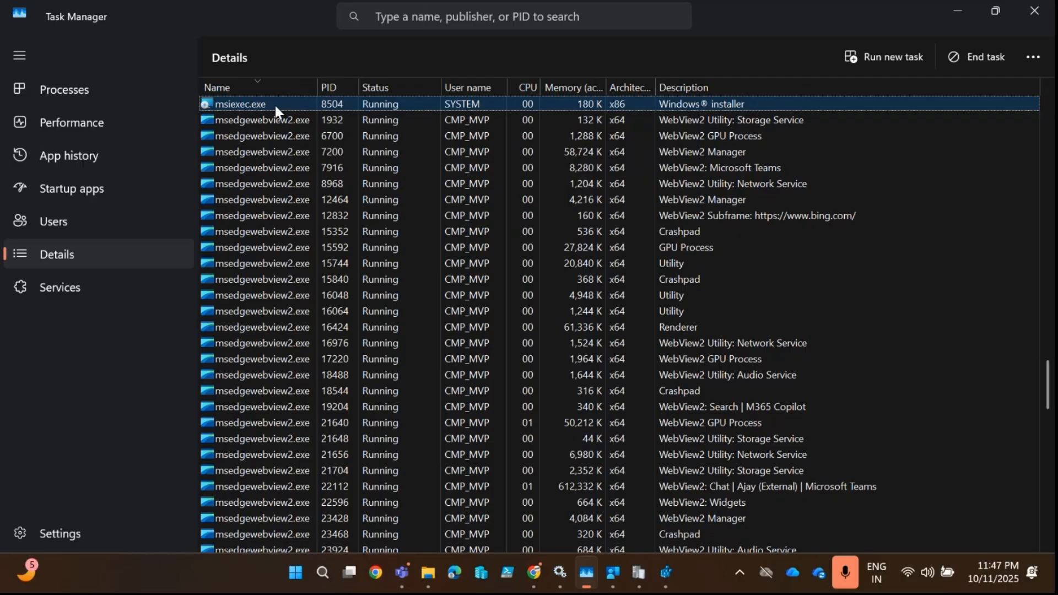
click(322, 574)
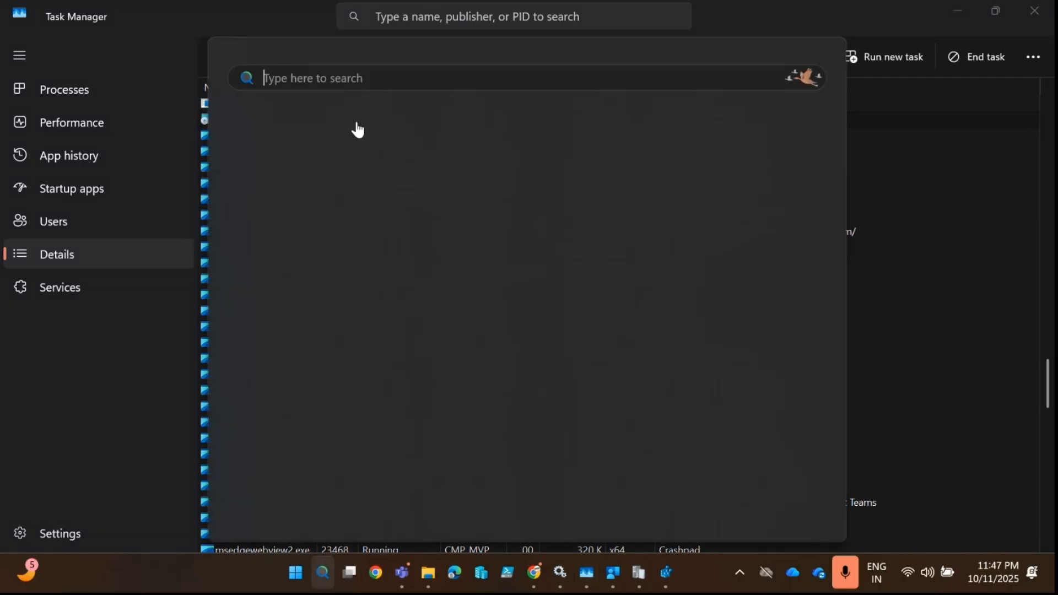
Search Resource Monitor's Associated Handles for the IMECache folder path, revealing msiexec.exe PID 8504.
text(Resource Monitor)
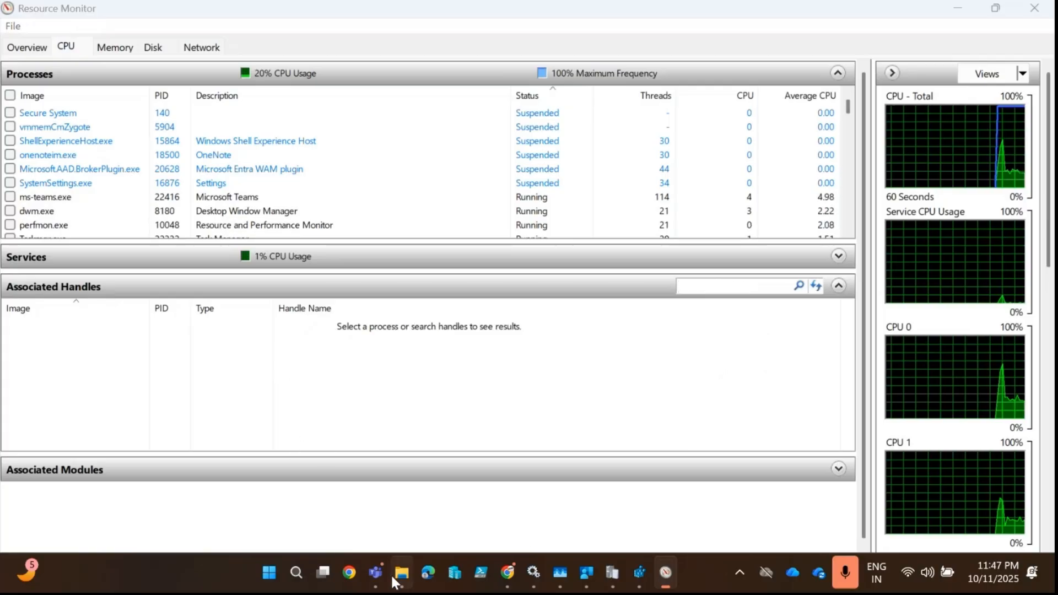
click(400, 573)
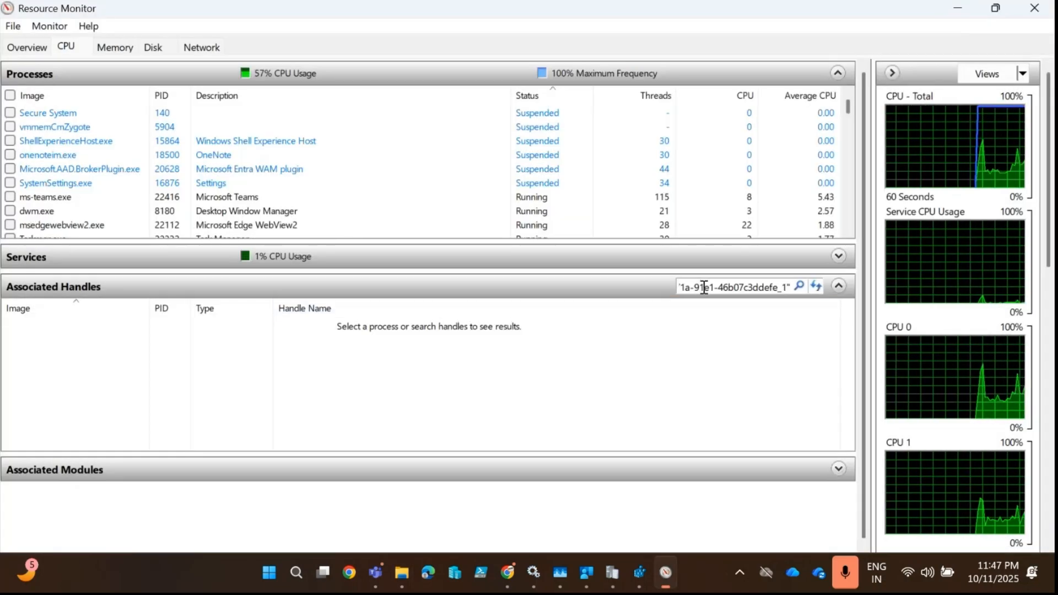
click(799, 287)
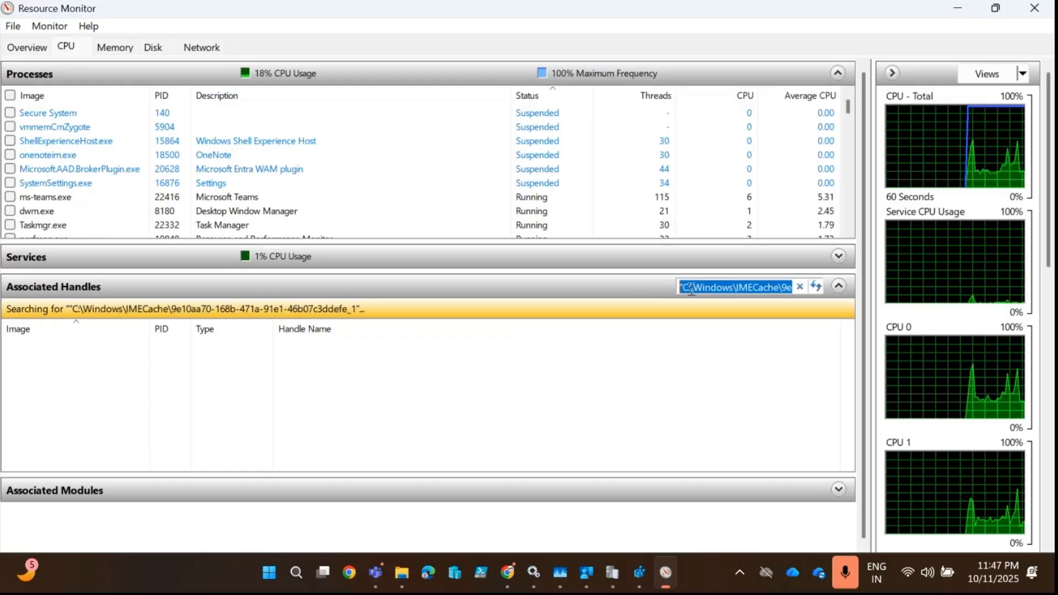
mouse_move(685, 304)
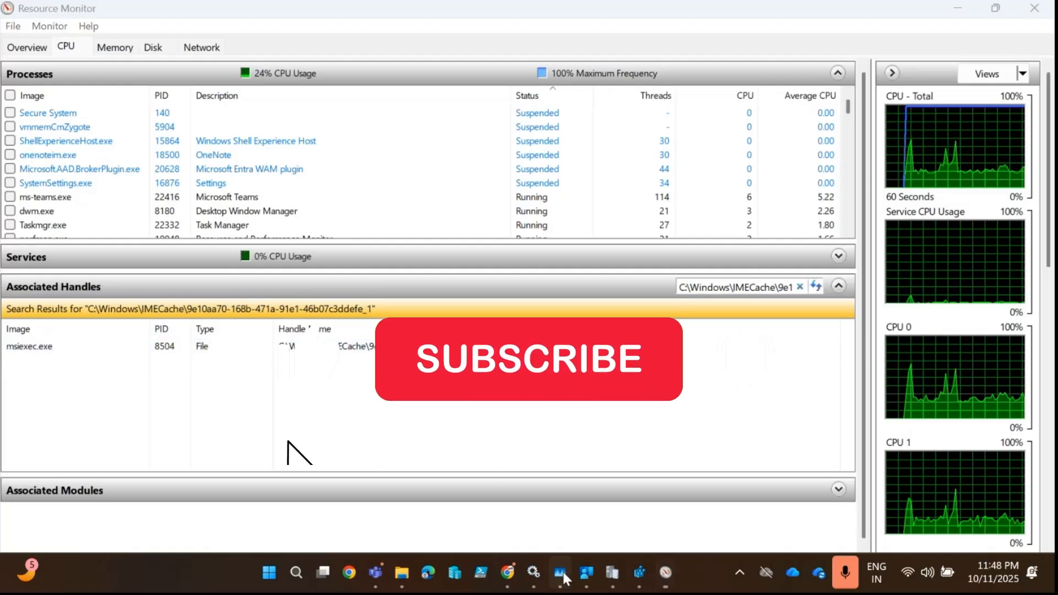
click(559, 572)
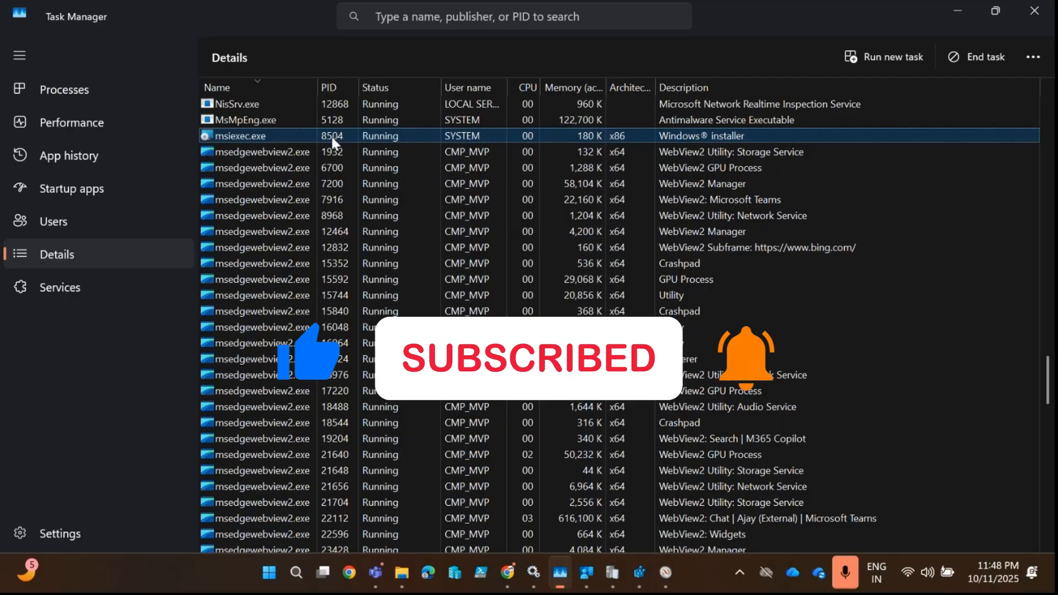
End the msiexec.exe process (PID 8504) and confirm End process.
right_click(234, 135)
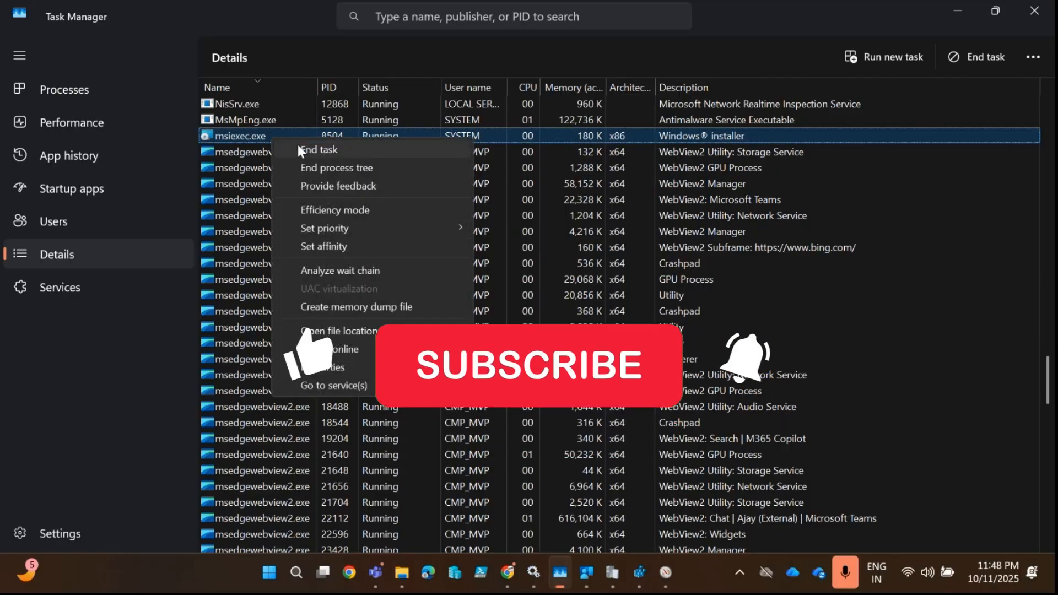
click(318, 150)
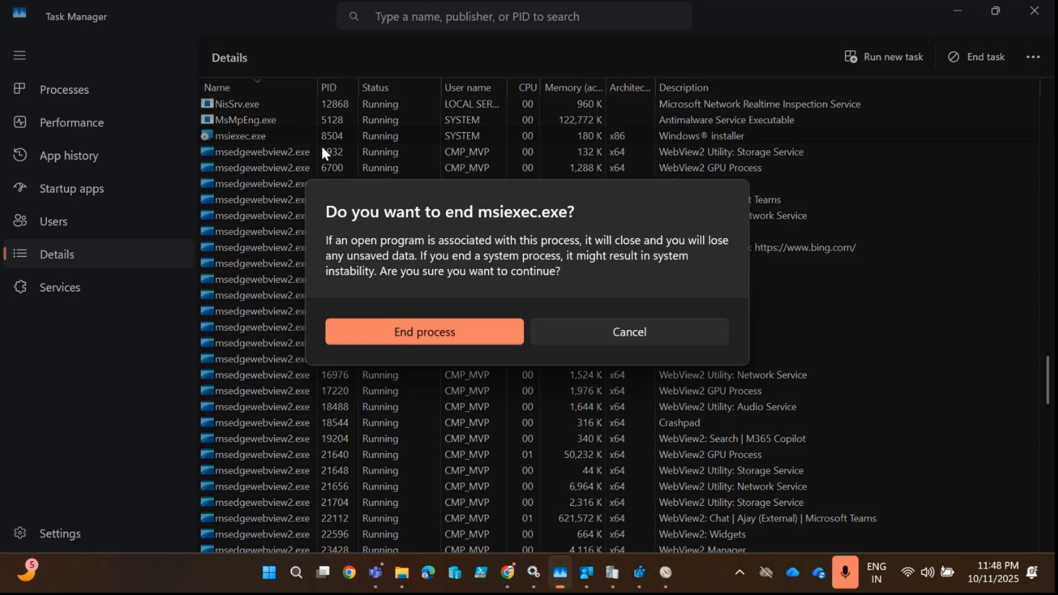
click(424, 331)
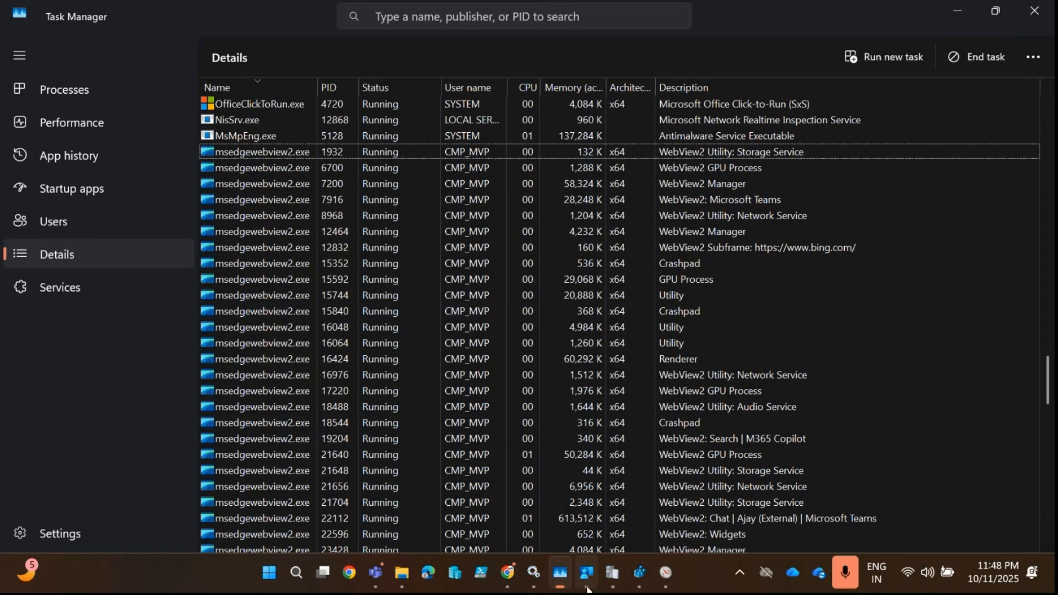
click(583, 573)
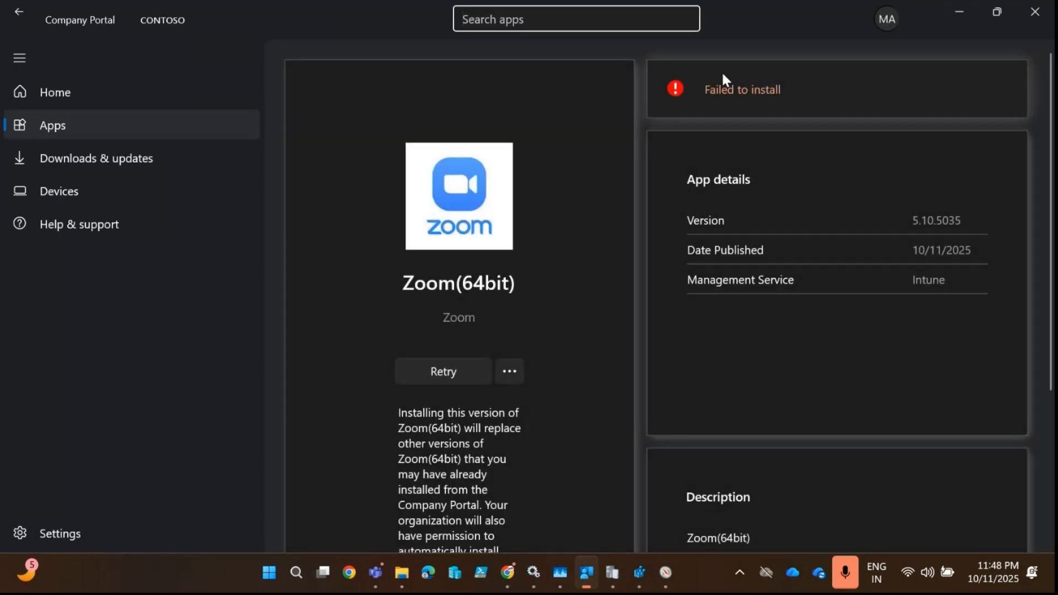
mouse_move(443, 370)
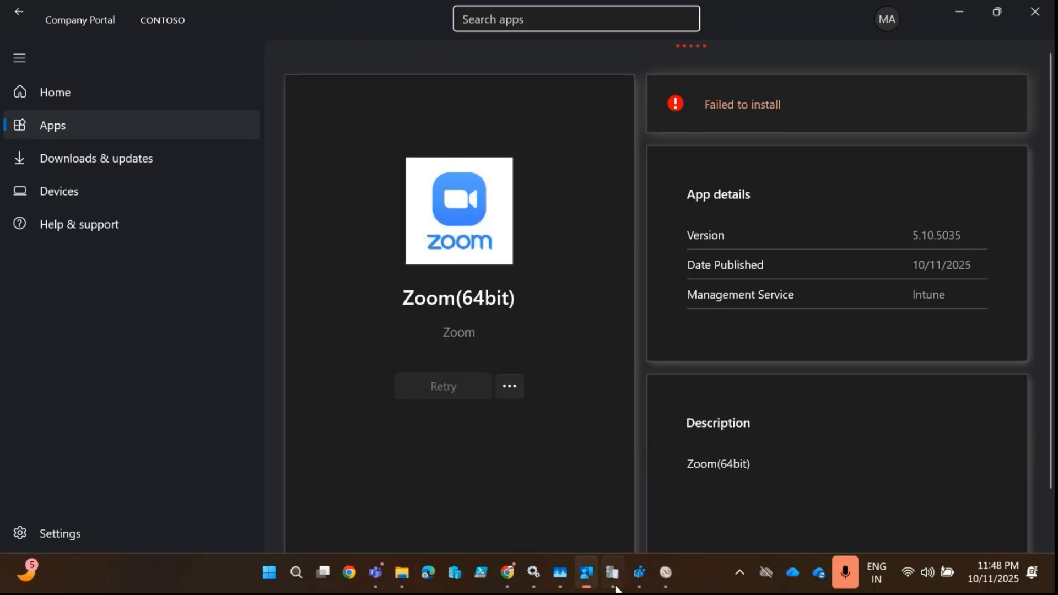
Retry the Zoom(64bit) install in Company Portal, then launch Programs and Features to verify.
click(442, 385)
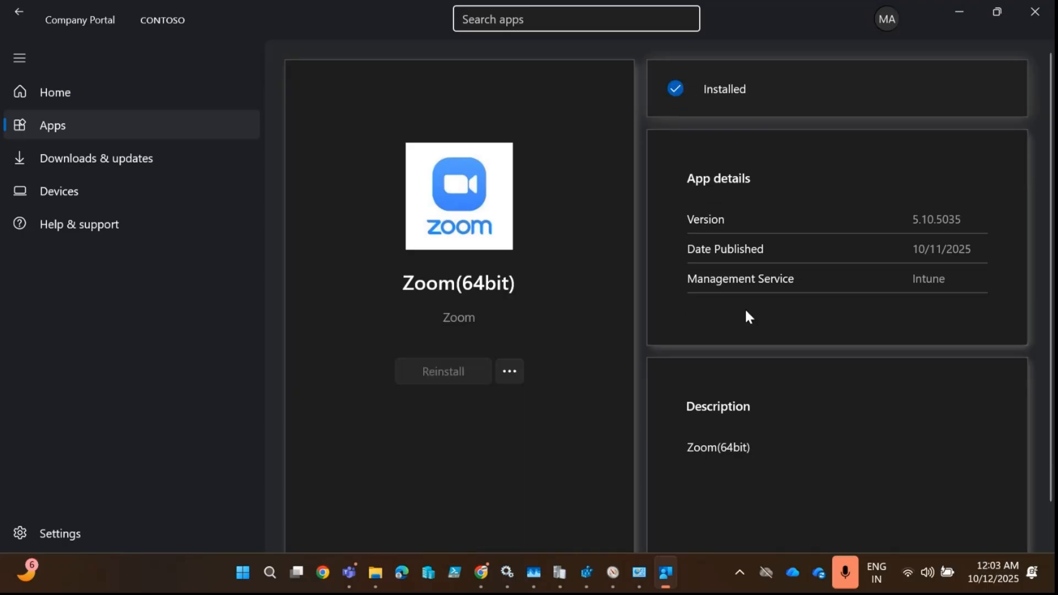
mouse_move(667, 94)
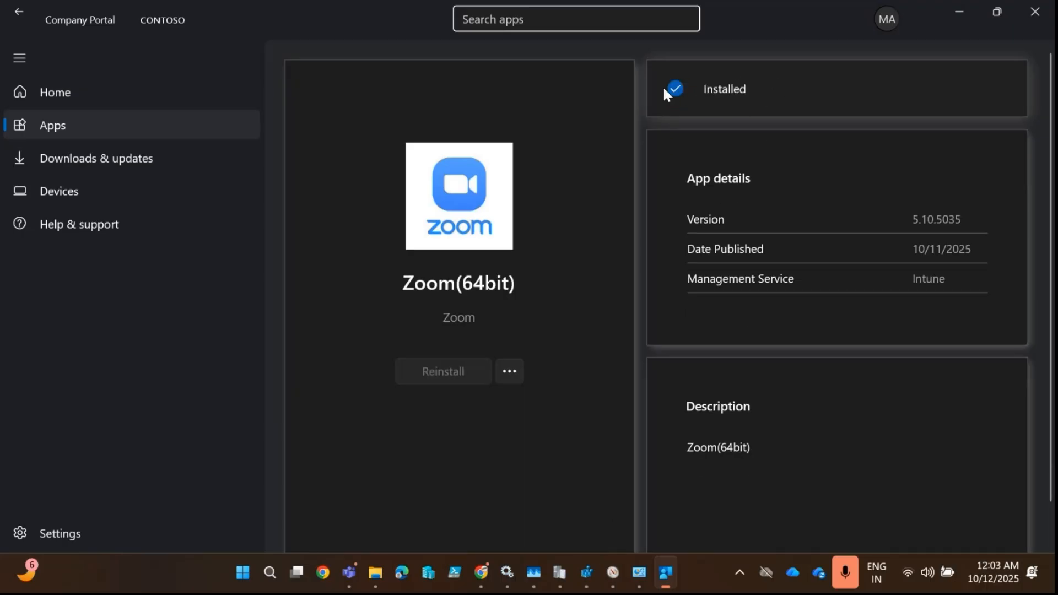
click(638, 573)
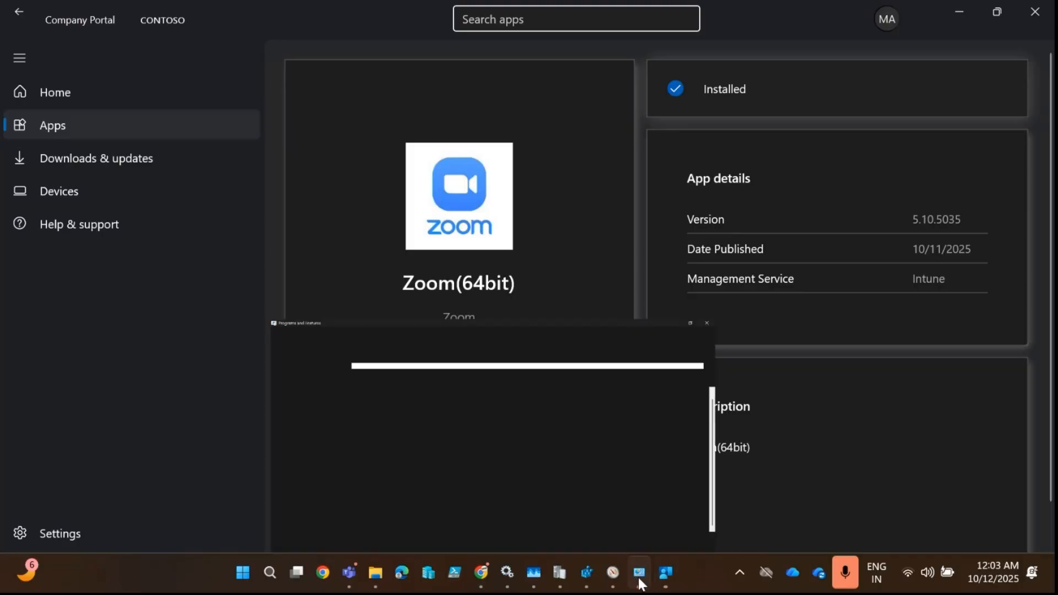